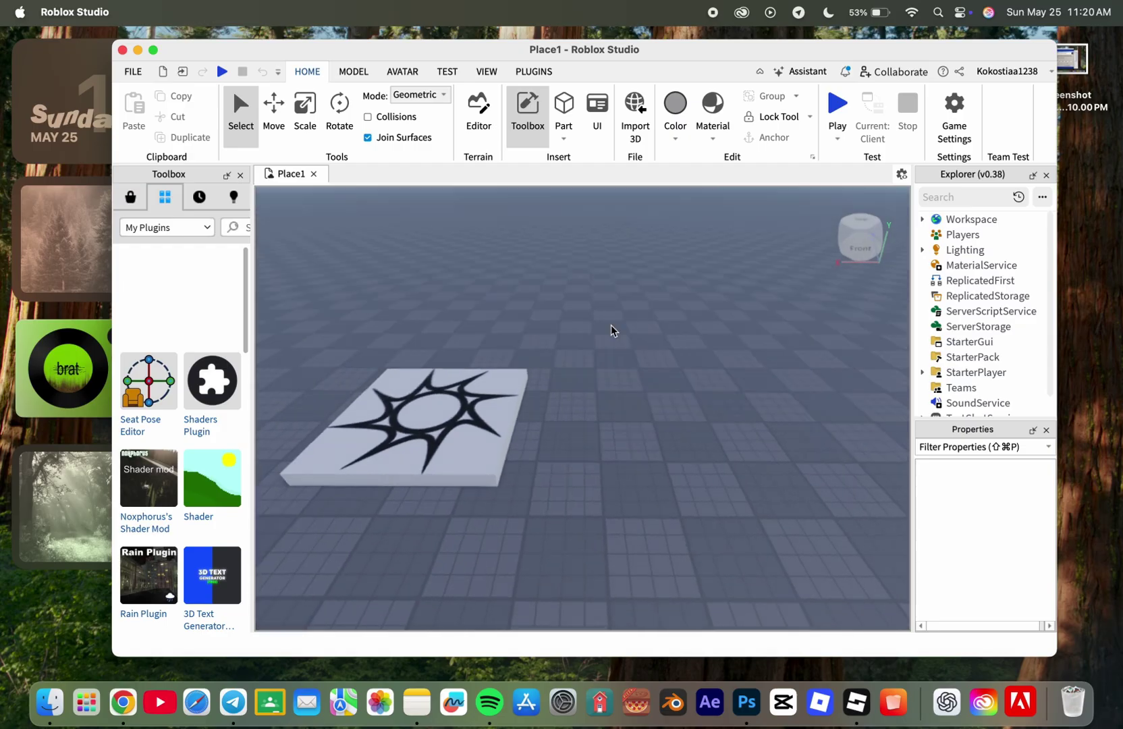
Show the Plugins tools and browse the Toolbox Marketplace asset categories.
click(533, 71)
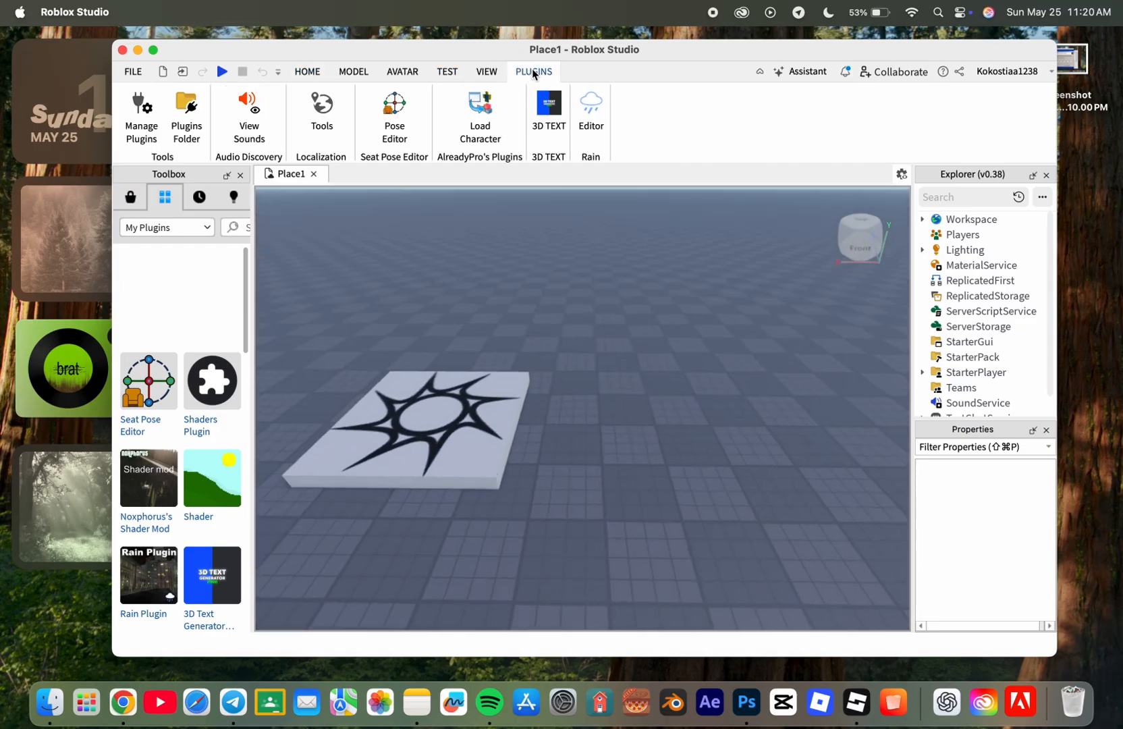
mouse_move(480, 116)
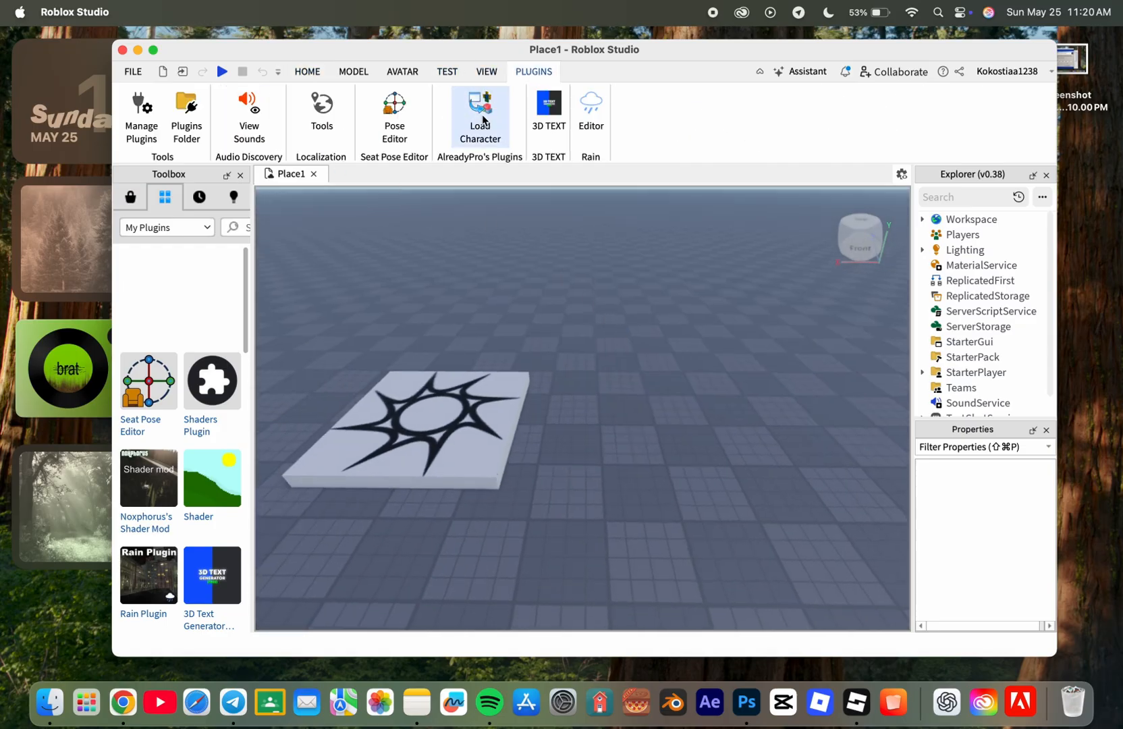
click(166, 226)
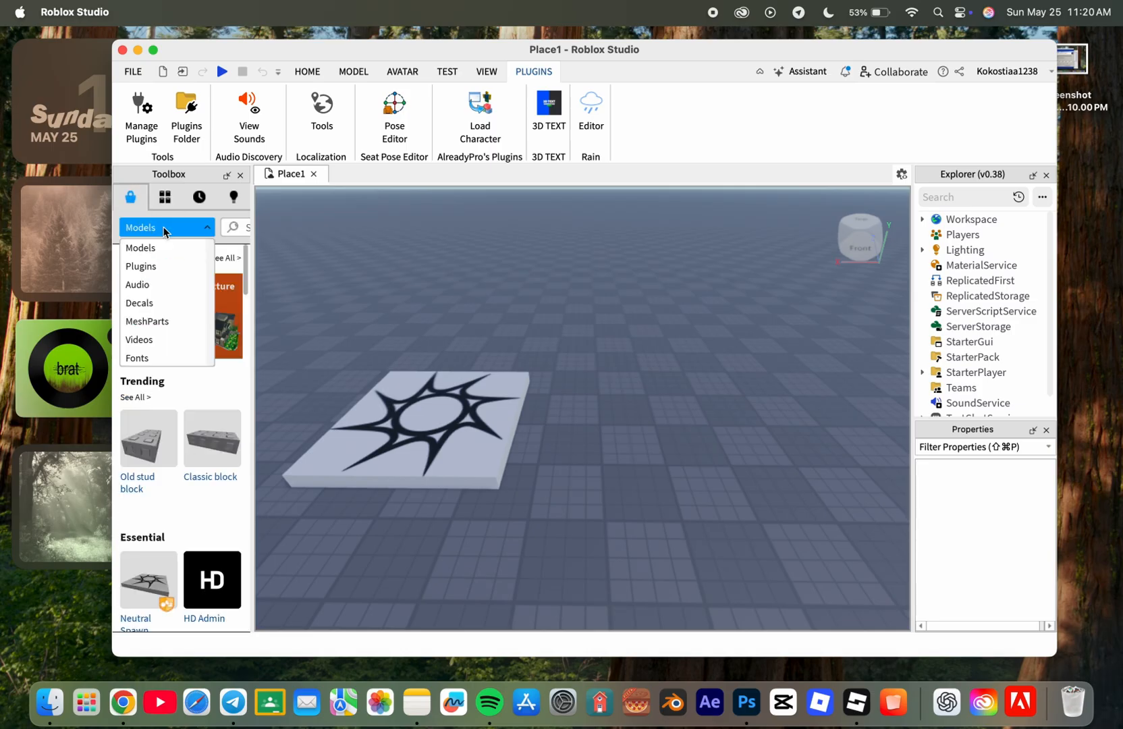
Search the plugin marketplace for 'load ch' and view the Load Character Lite page.
click(140, 266)
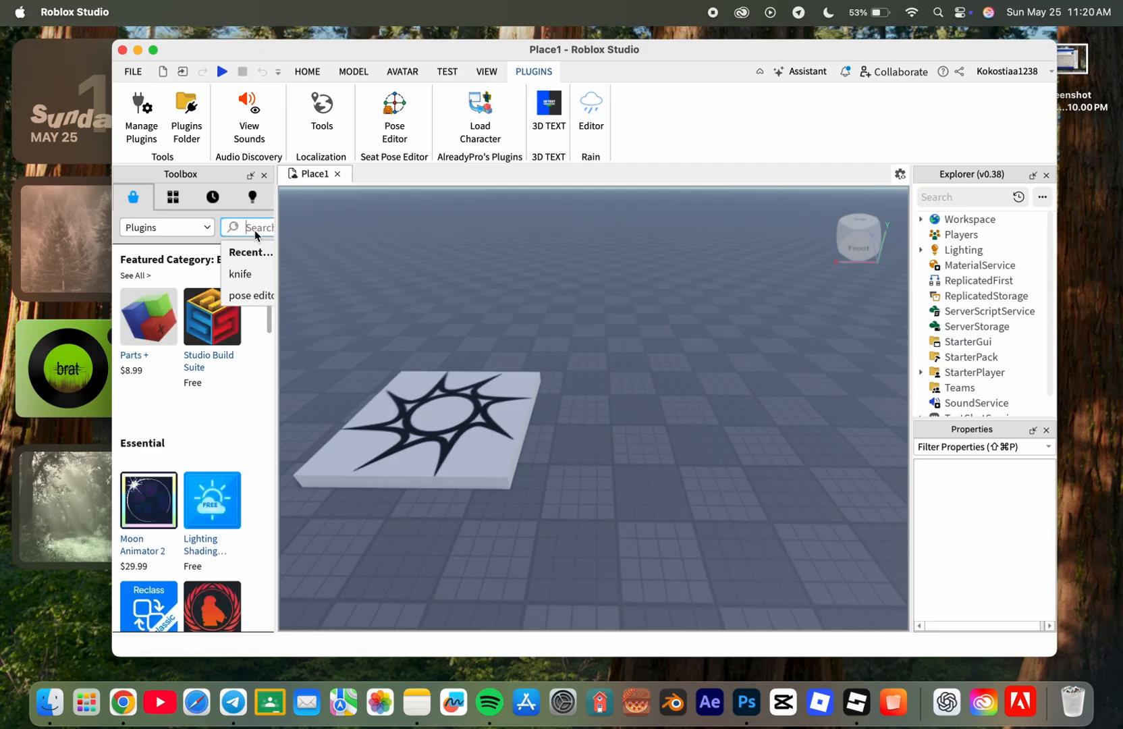
text(load)
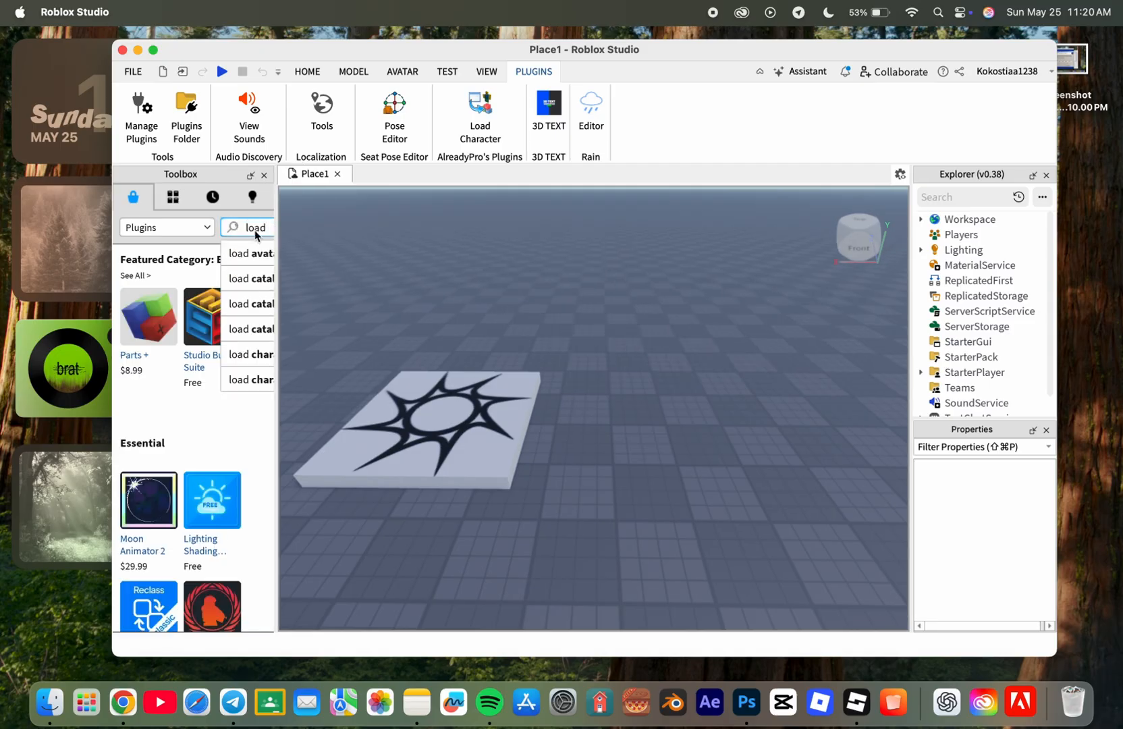
text(ch)
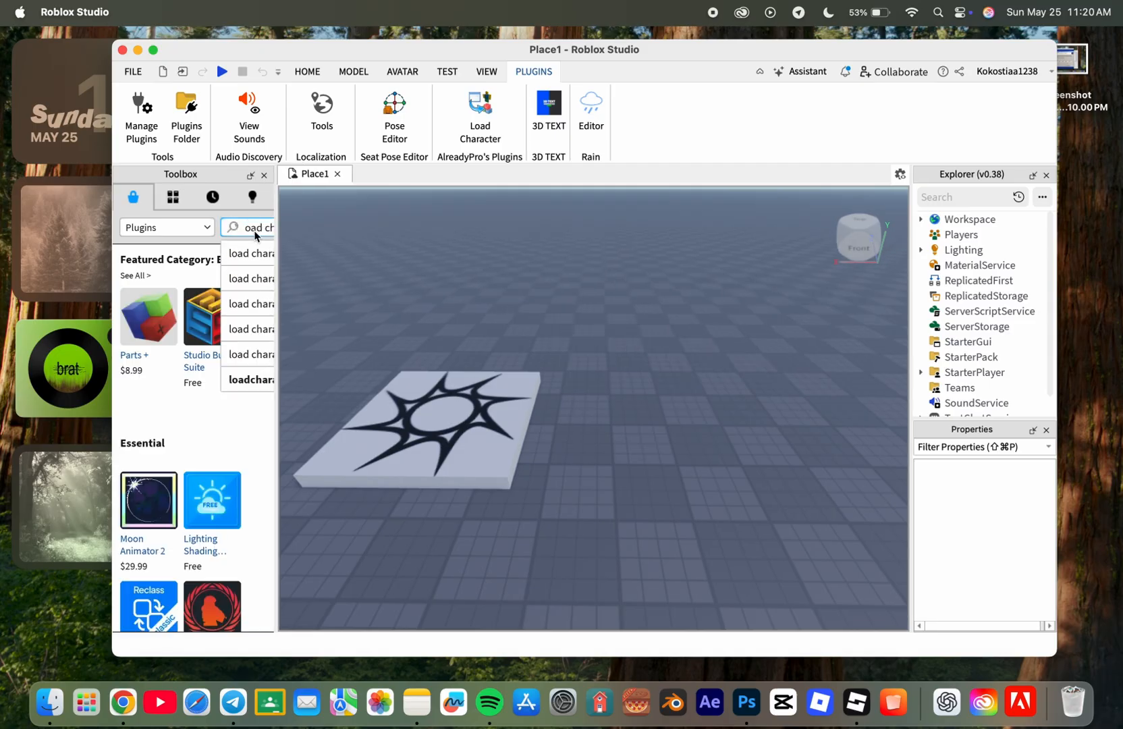
click(249, 253)
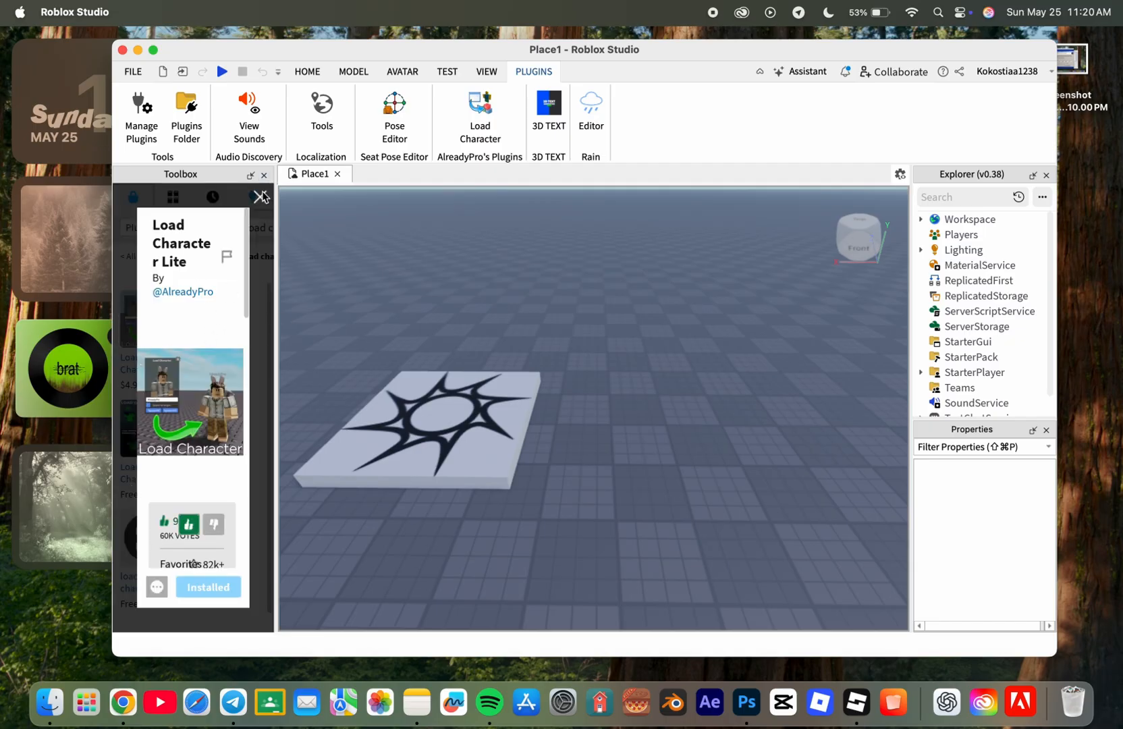
click(479, 115)
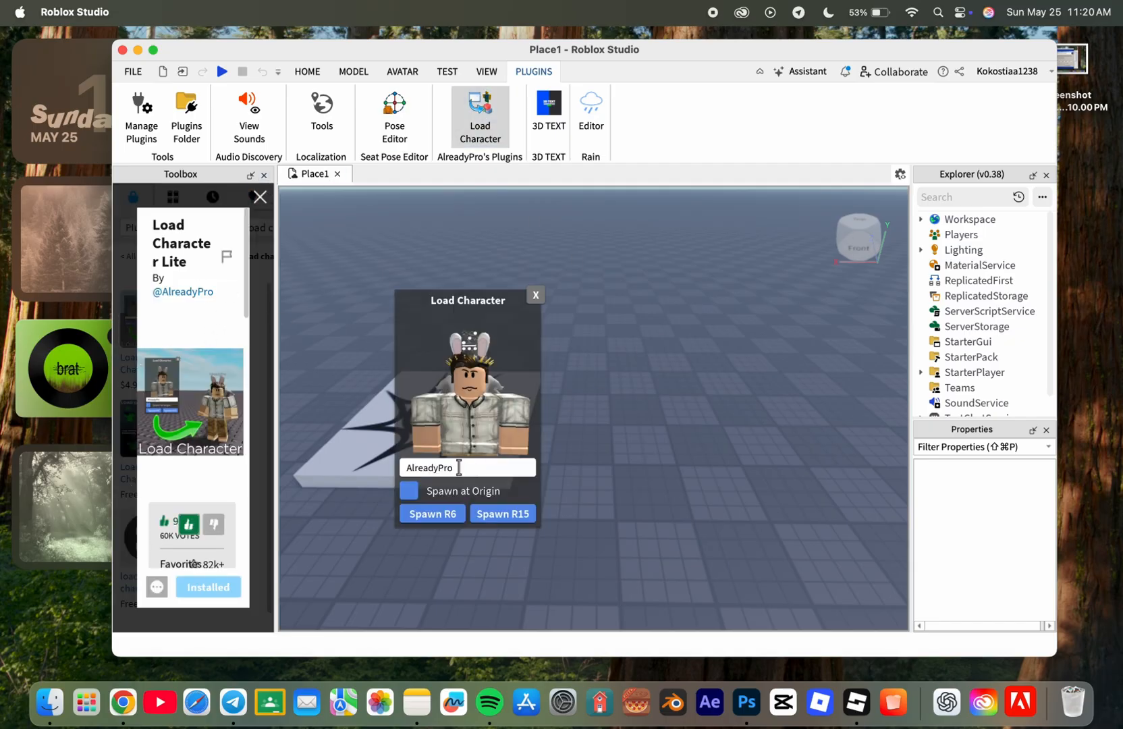
text(Kokostiaa1)
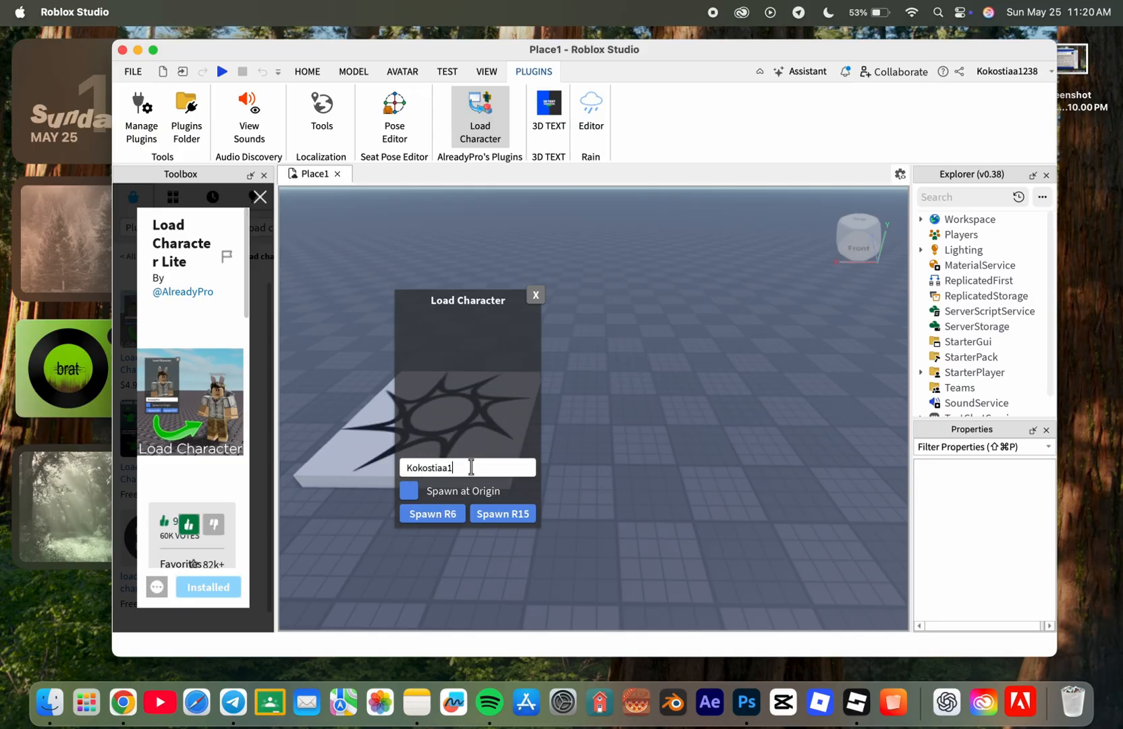
text(238)
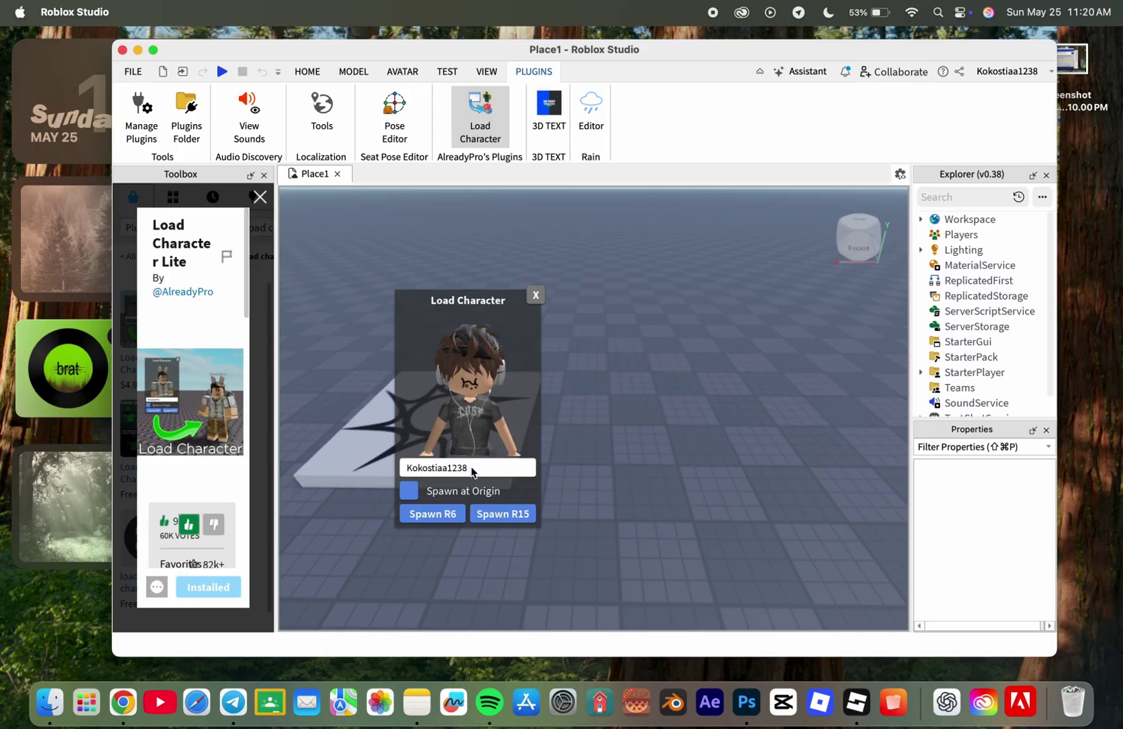
click(501, 513)
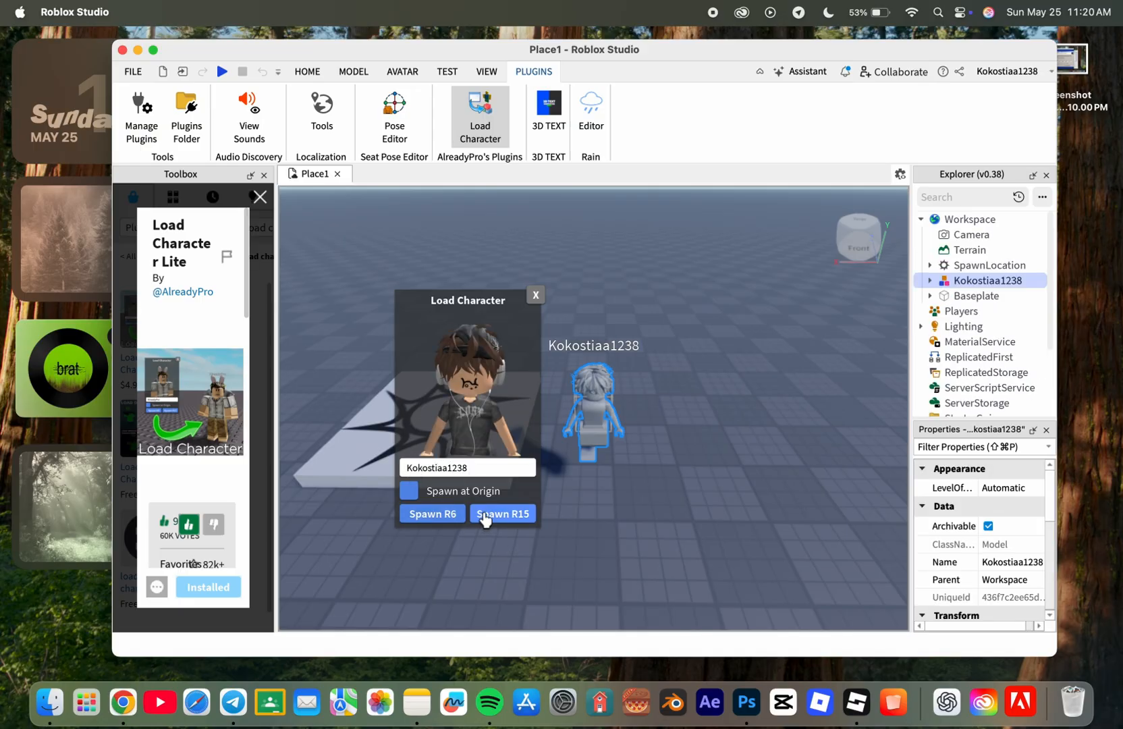
click(501, 514)
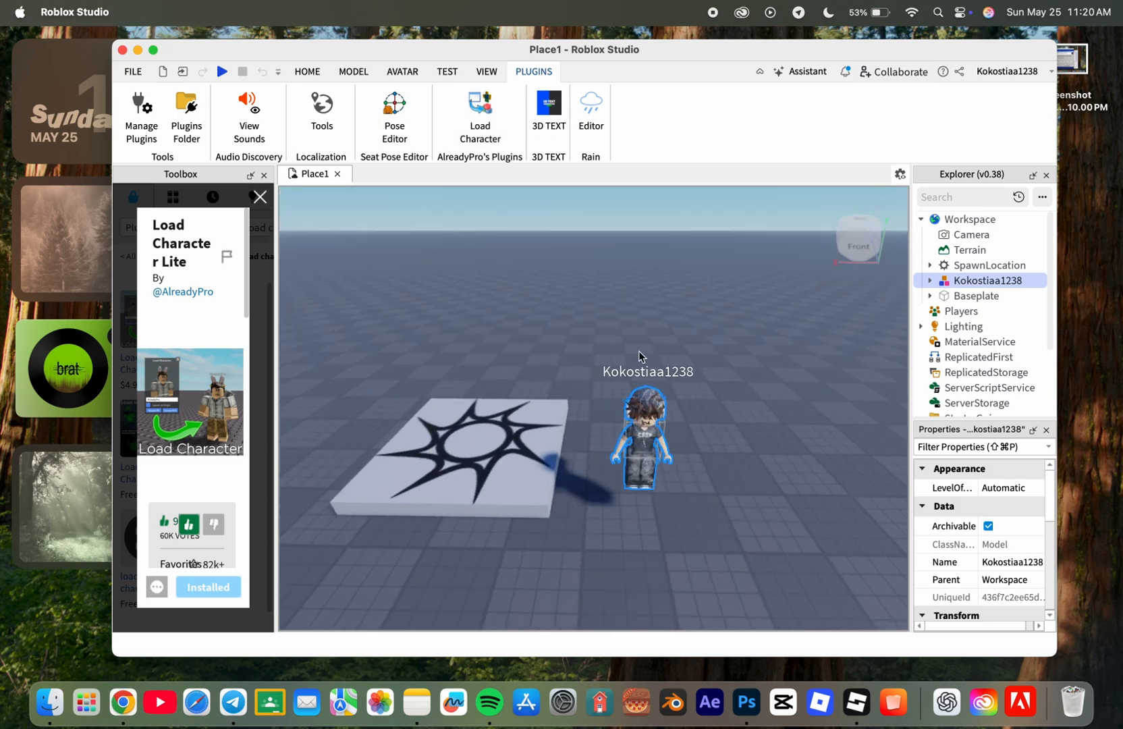
click(988, 265)
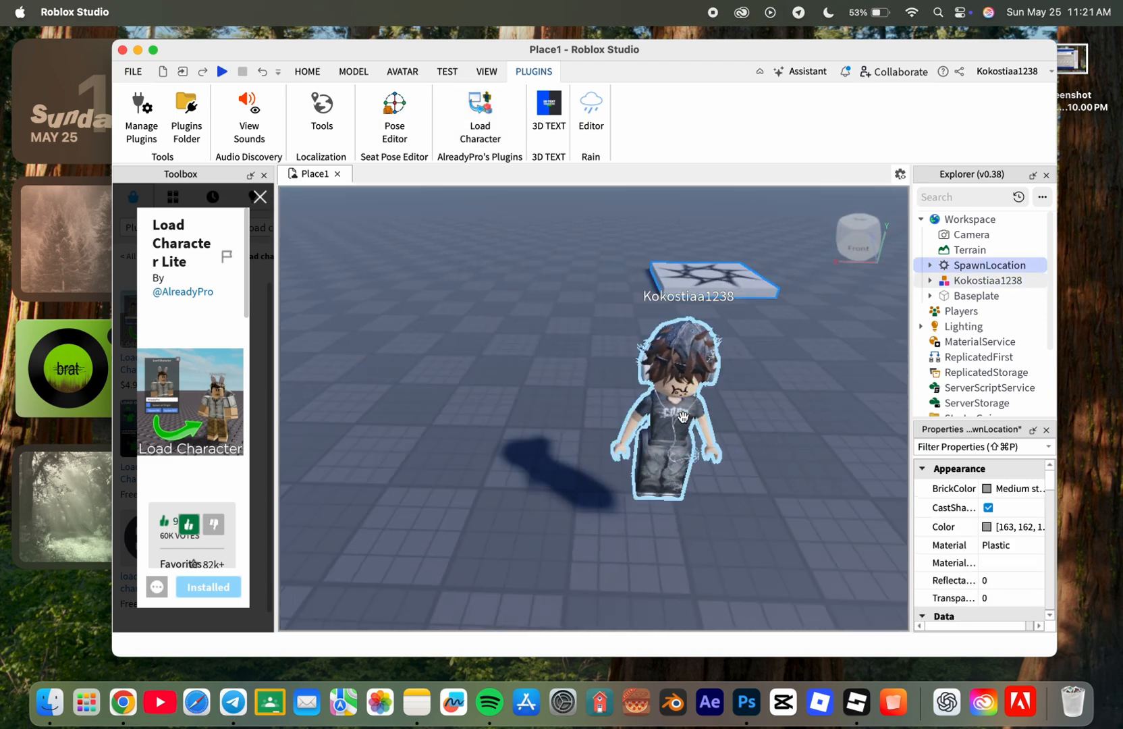
Deselect, zoom in on the avatar's front, and show the Avatar tools.
click(989, 280)
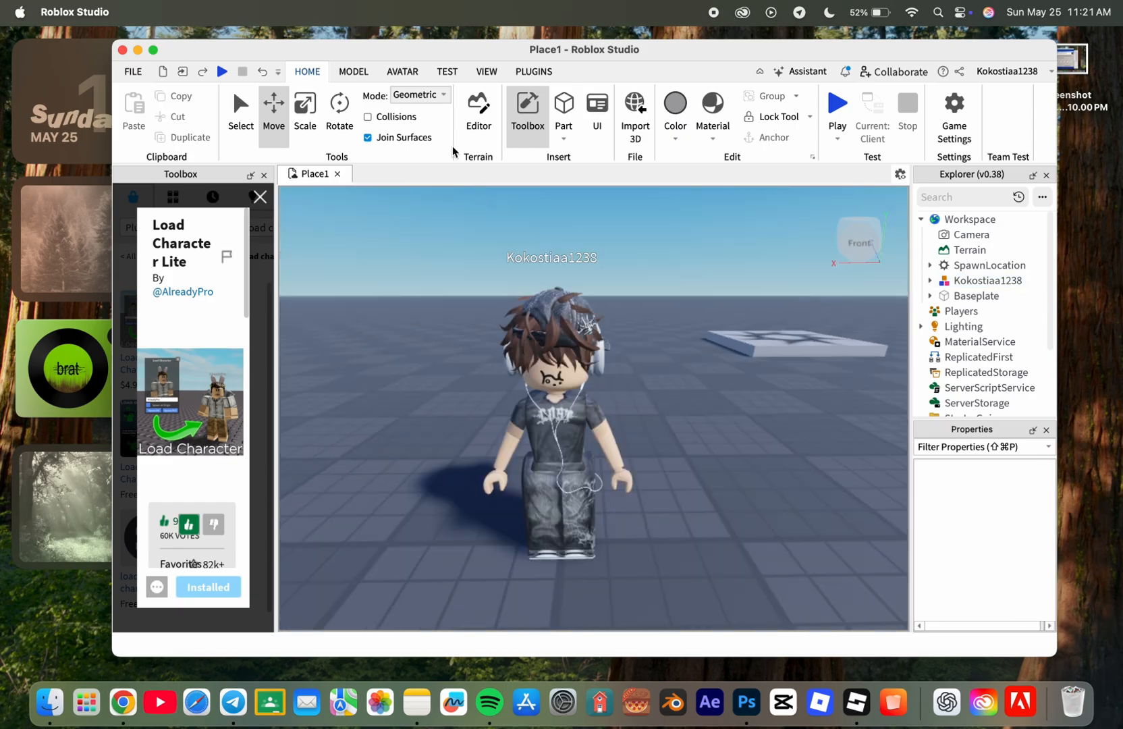
click(403, 72)
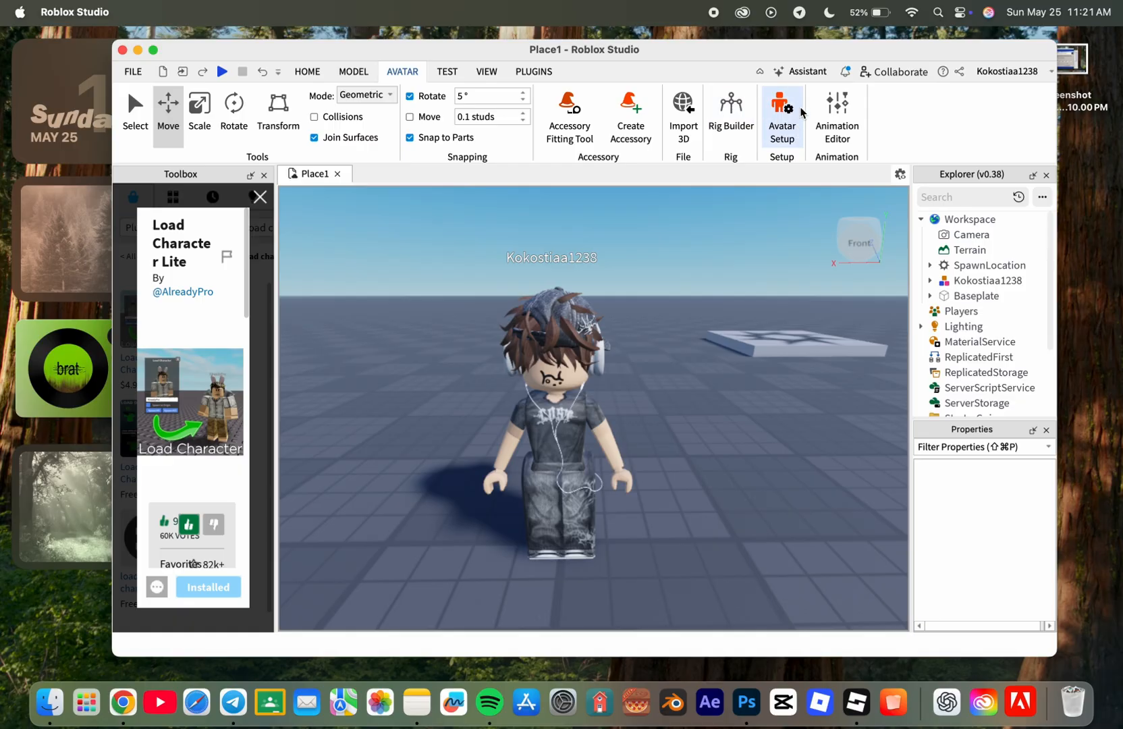
Pose the rig in the Animation Editor: one hand on the headphones, one on the hip.
click(836, 115)
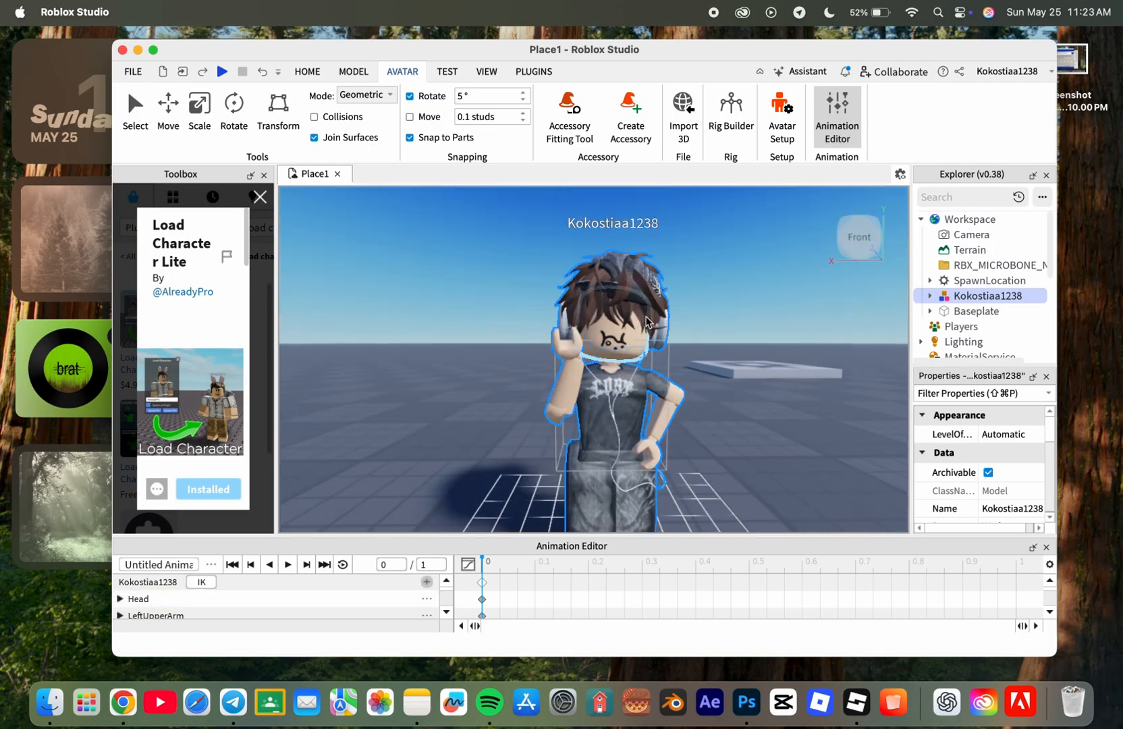
mouse_move(532, 281)
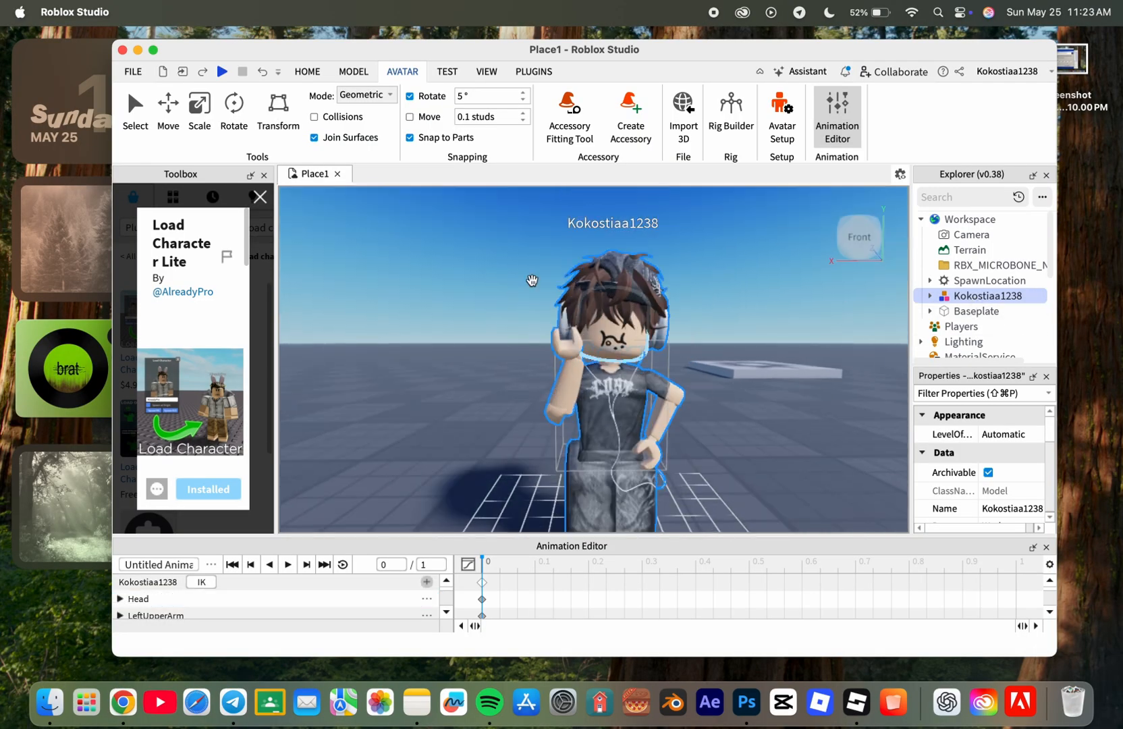
click(307, 72)
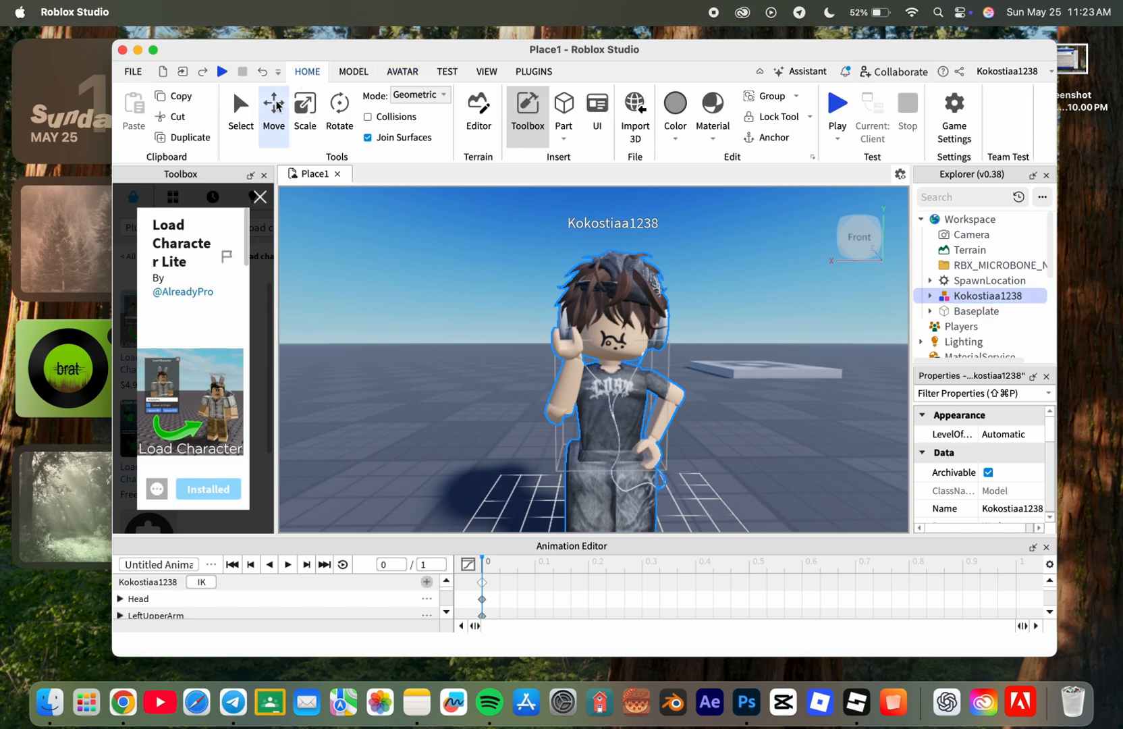
mouse_move(773, 137)
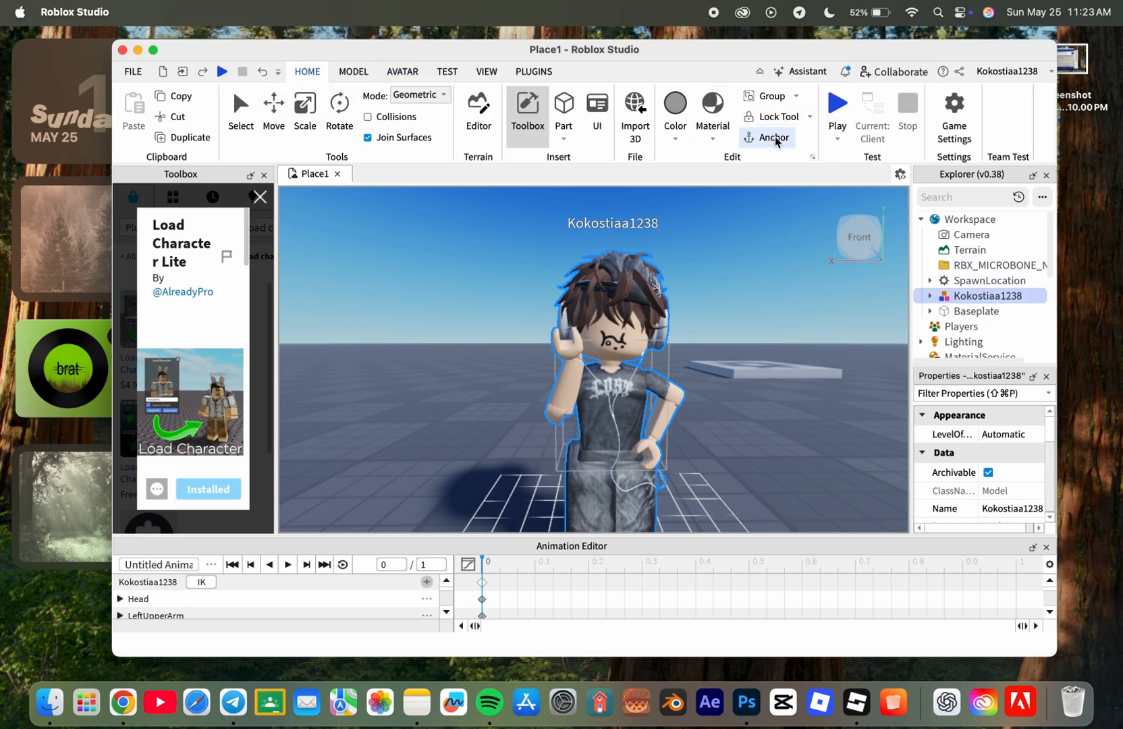
Anchor the posed avatar, save it via Export Selection, and launch After Effects.
click(402, 71)
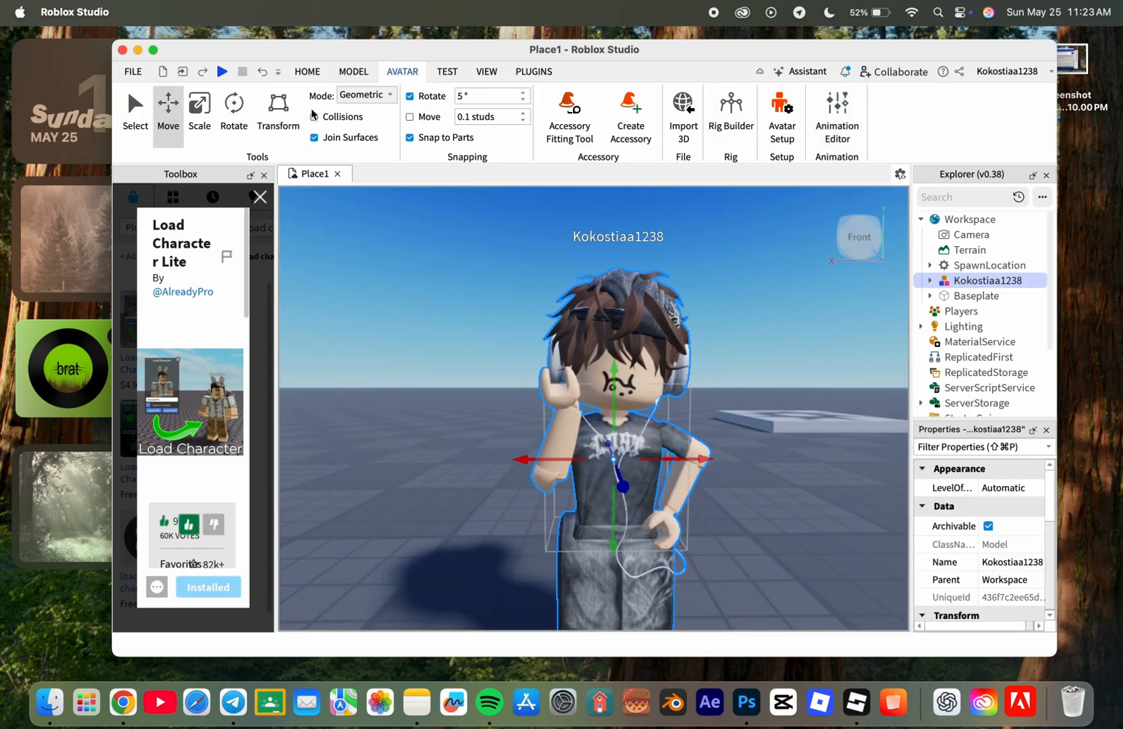
click(306, 71)
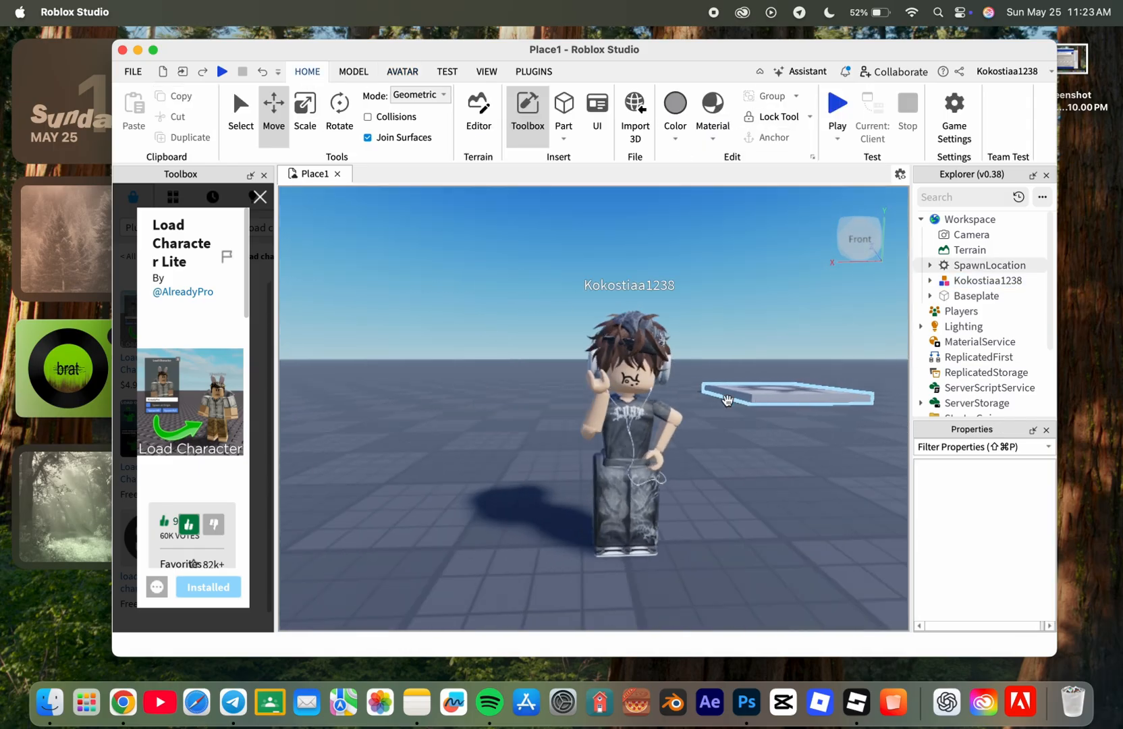
click(991, 281)
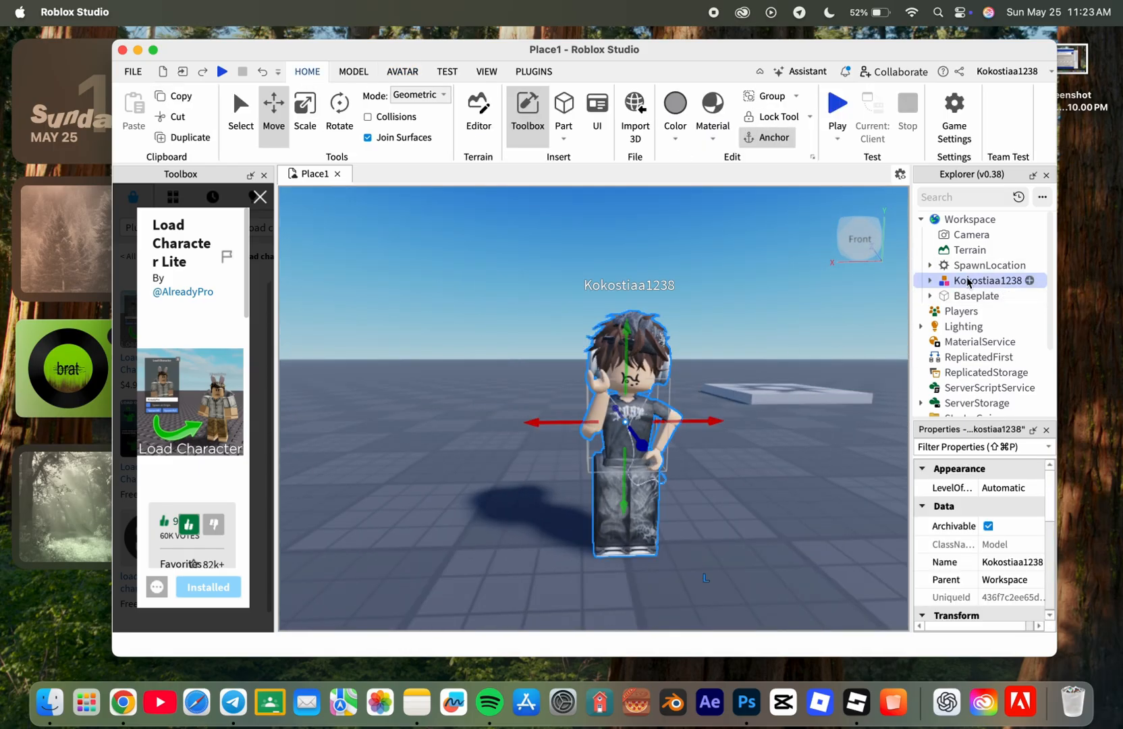
right_click(996, 280)
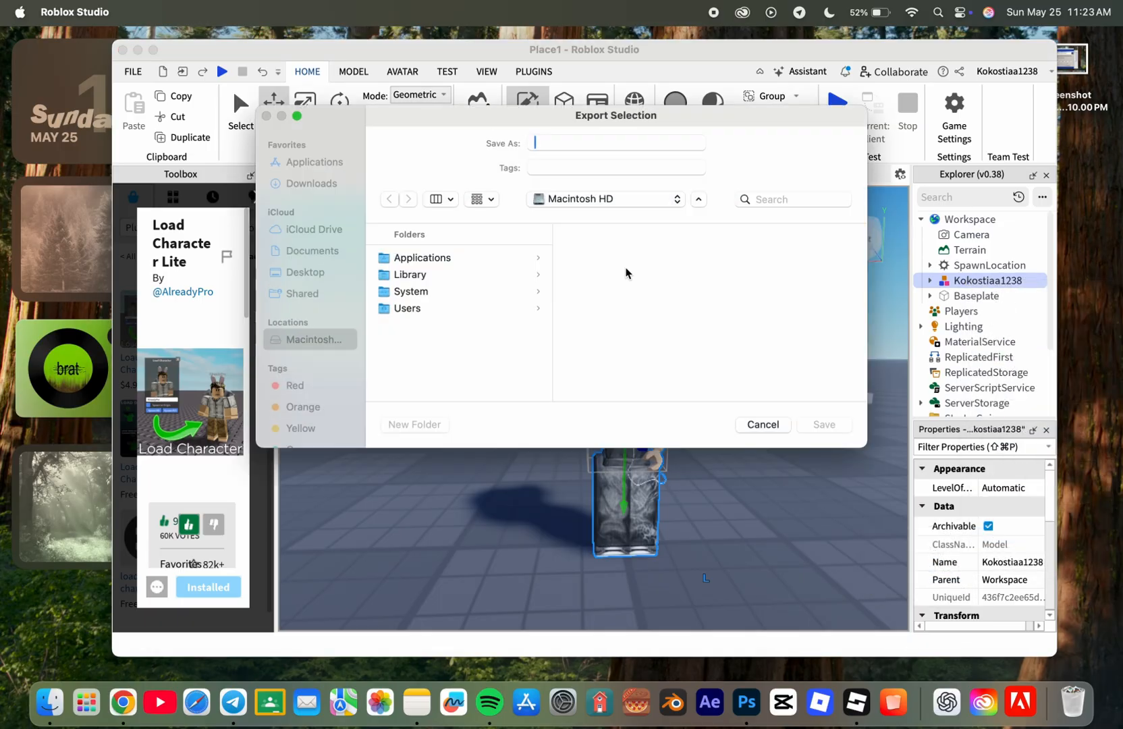
click(604, 142)
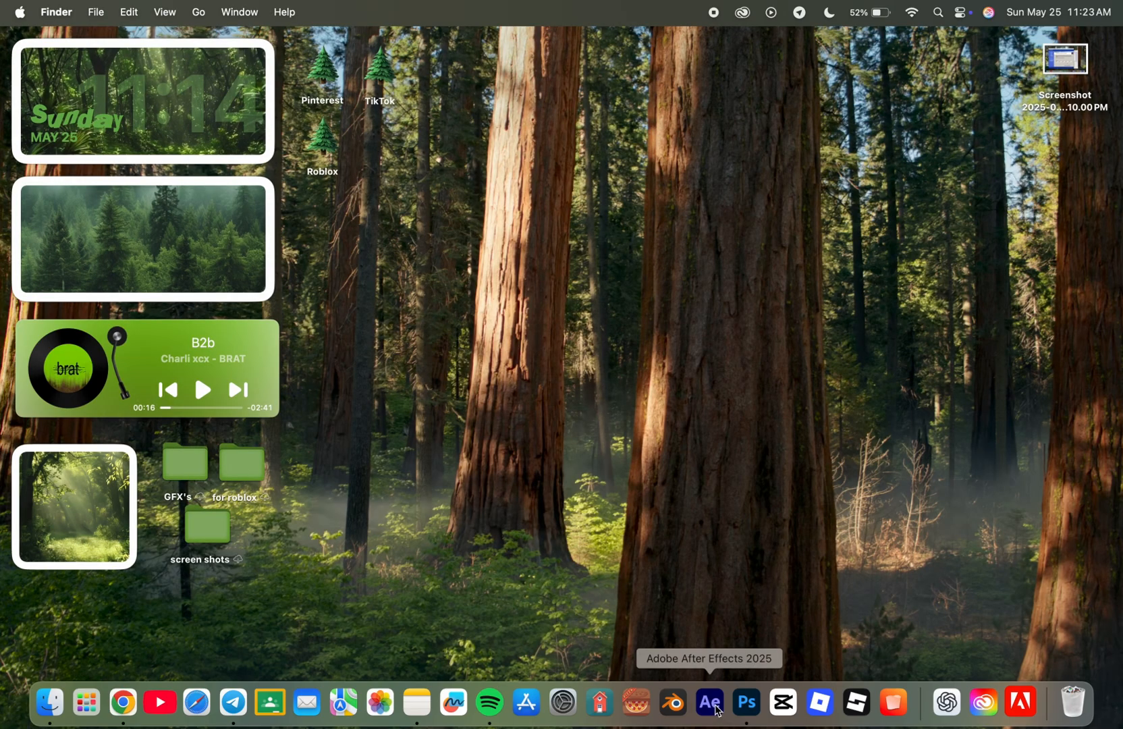
mouse_move(710, 701)
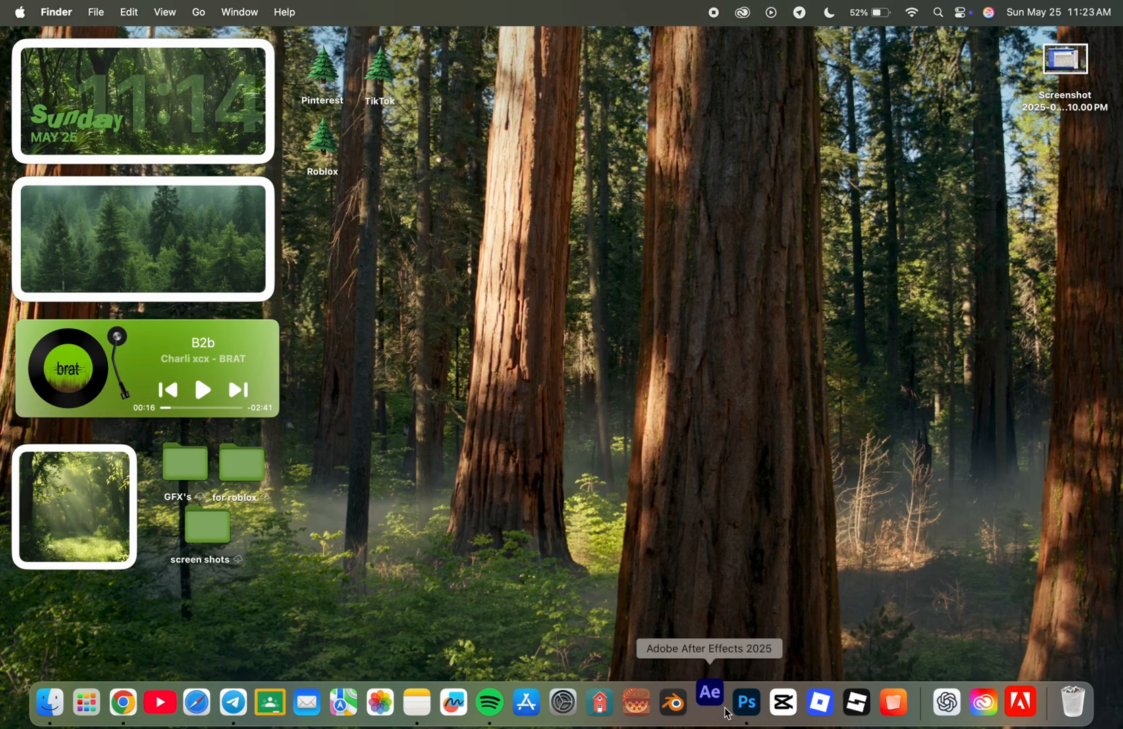
click(708, 702)
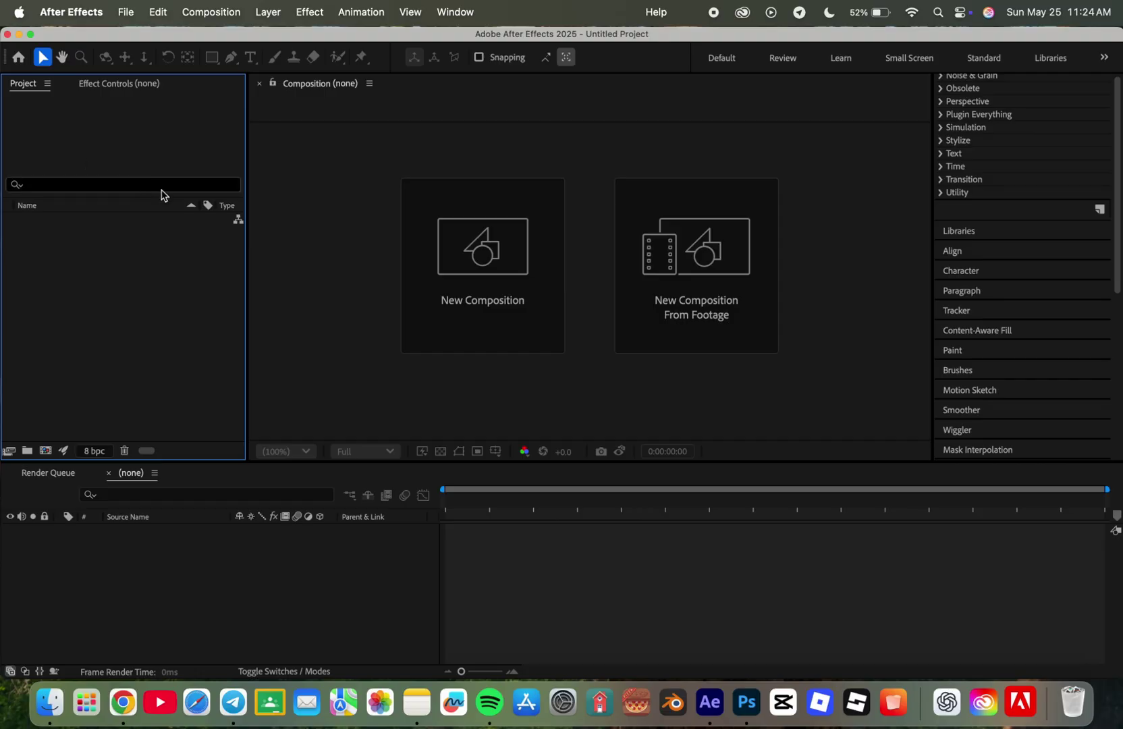
Import the avatar .obj into composition 'tut', set its Orientation and keyframe X/Y Rotation.
click(482, 265)
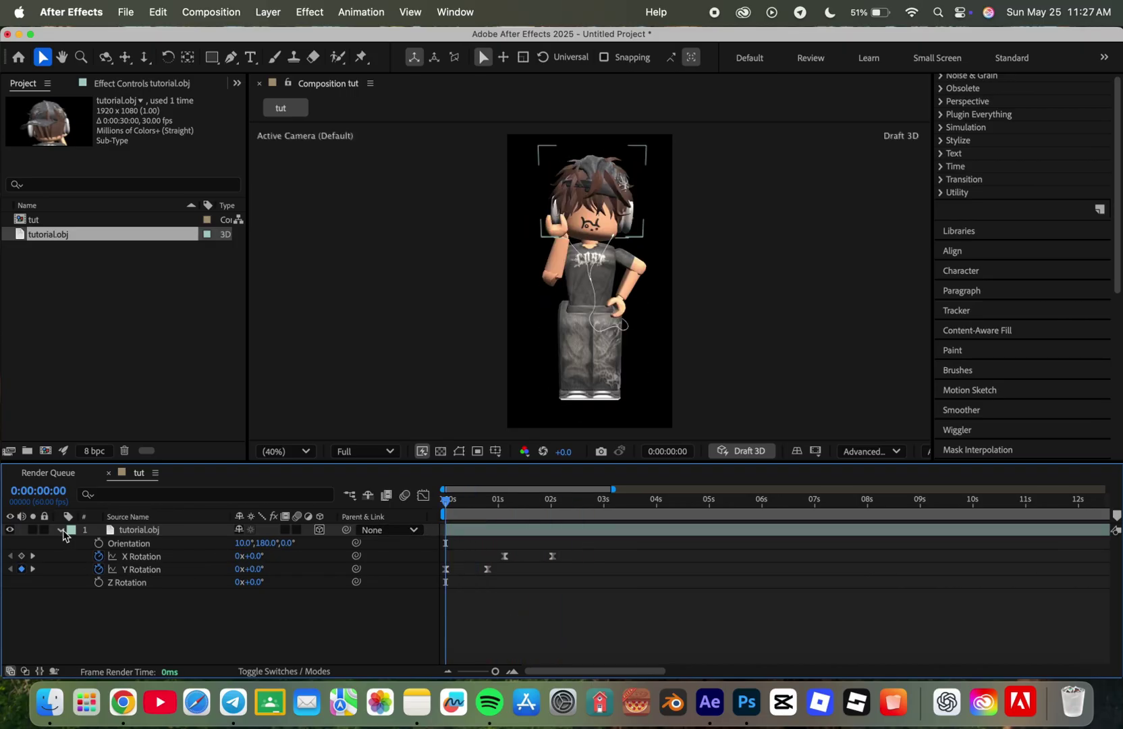
Collapse the rotation properties and duplicate the tutorial.obj layer with Cmd+D.
click(63, 531)
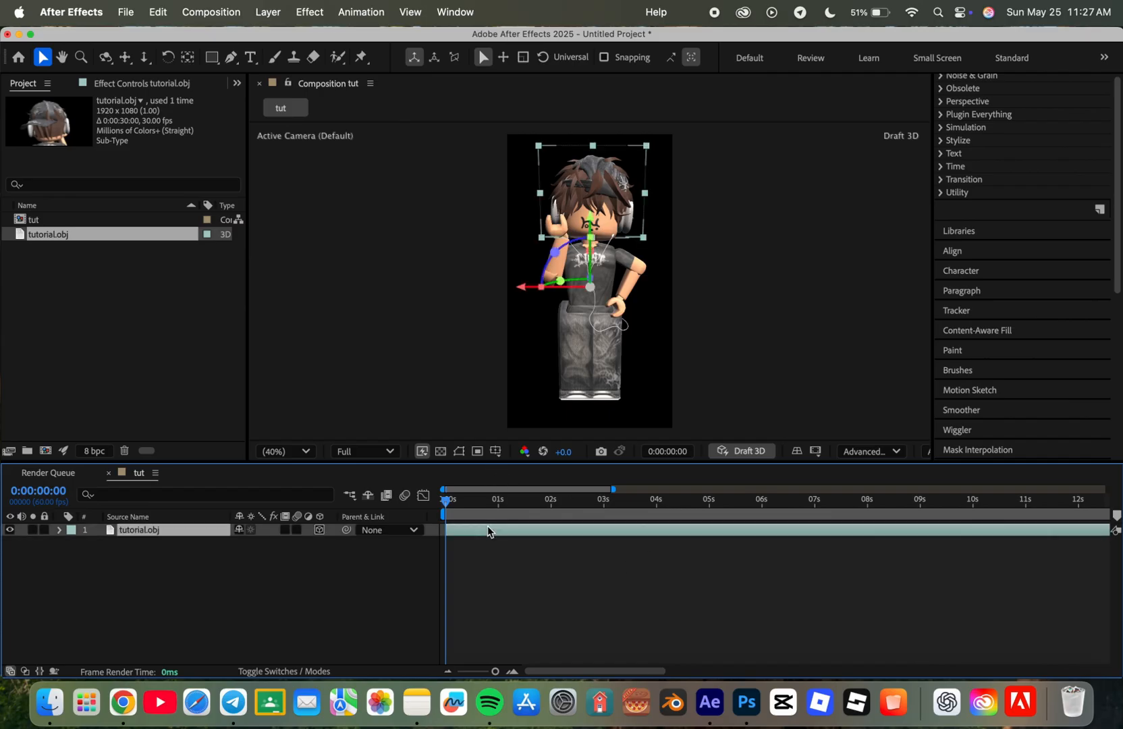
click(494, 530)
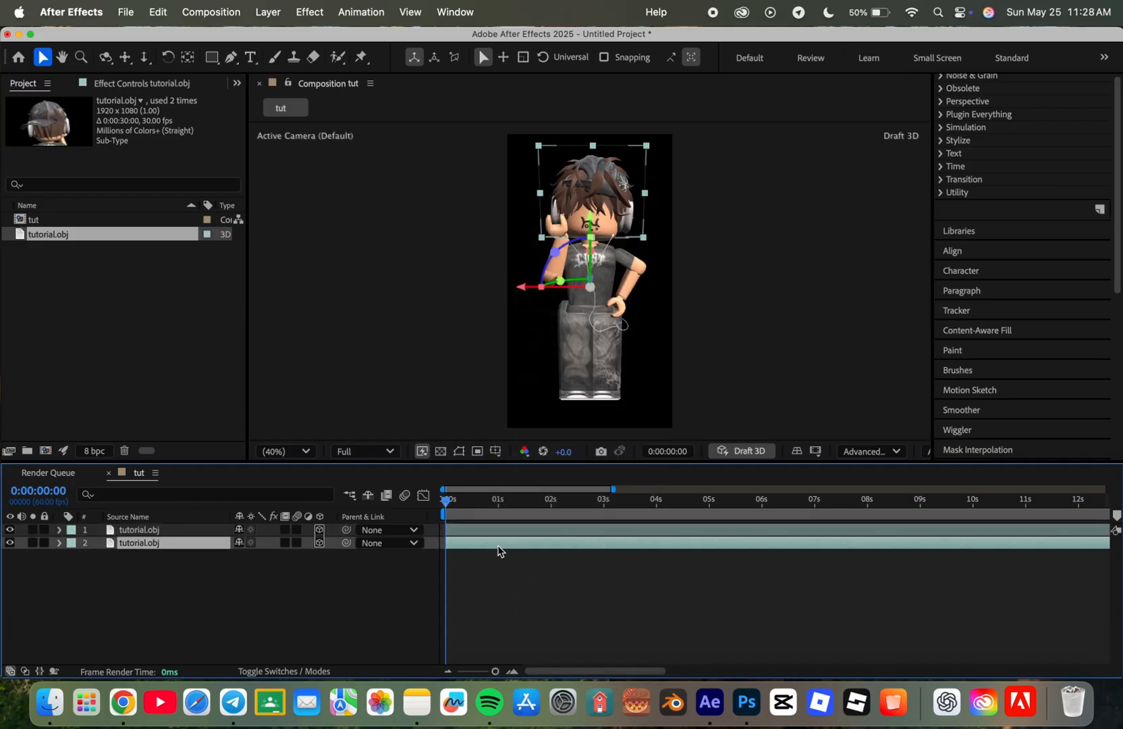
Pre-compose the second tutorial.obj layer into 'Pre-comp 1', moving all attributes.
right_click(500, 552)
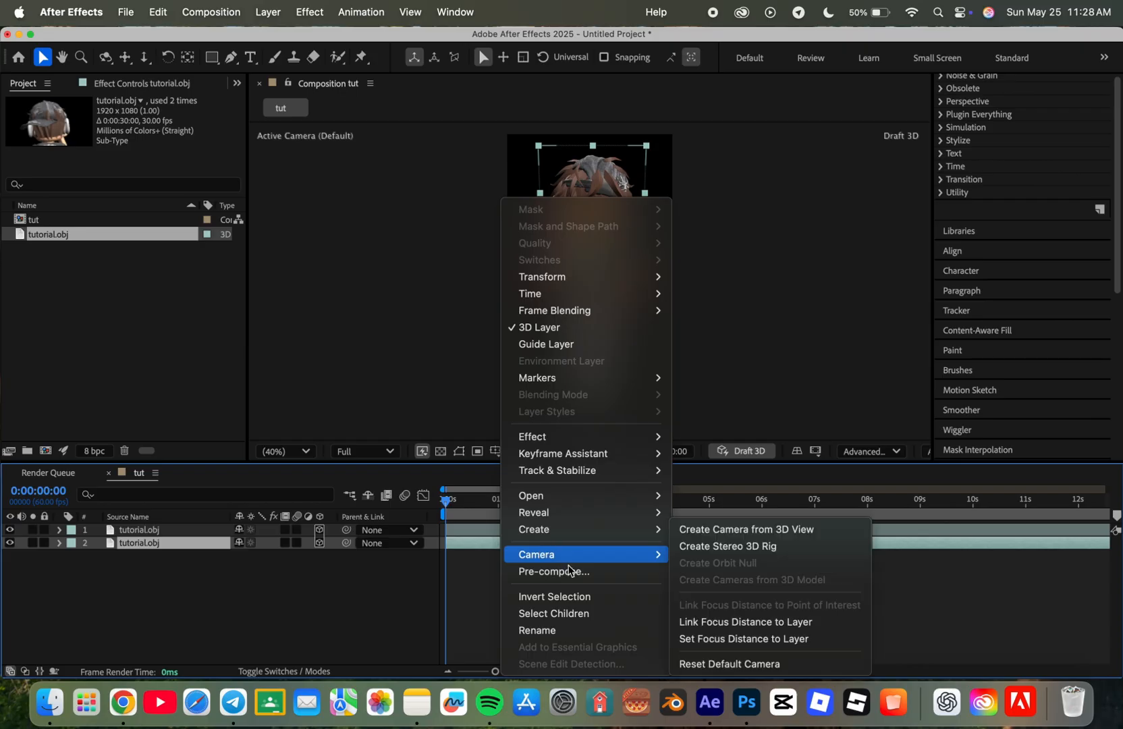
click(552, 572)
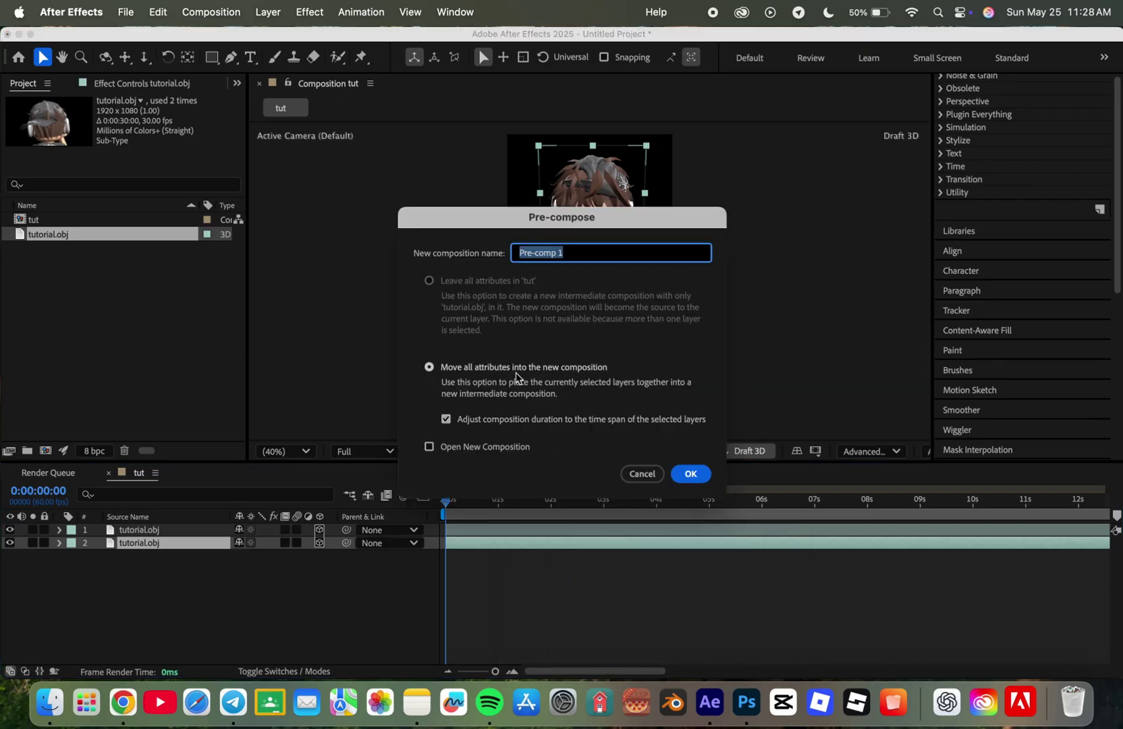
click(690, 473)
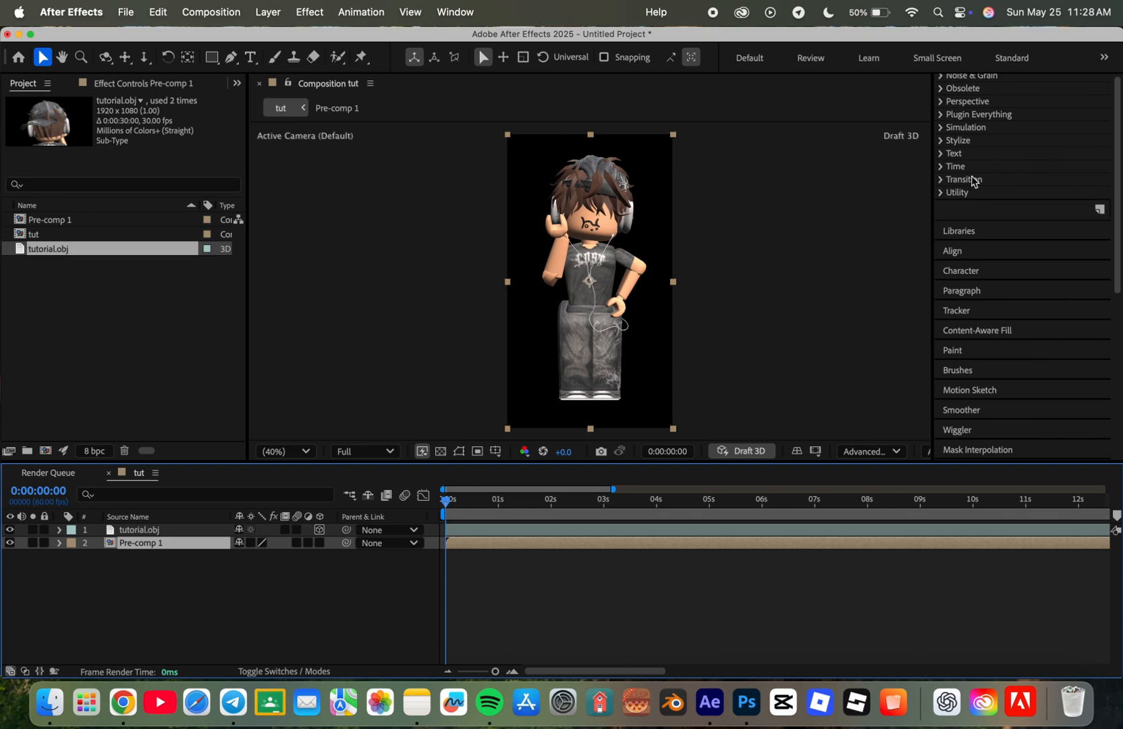
text(glow)
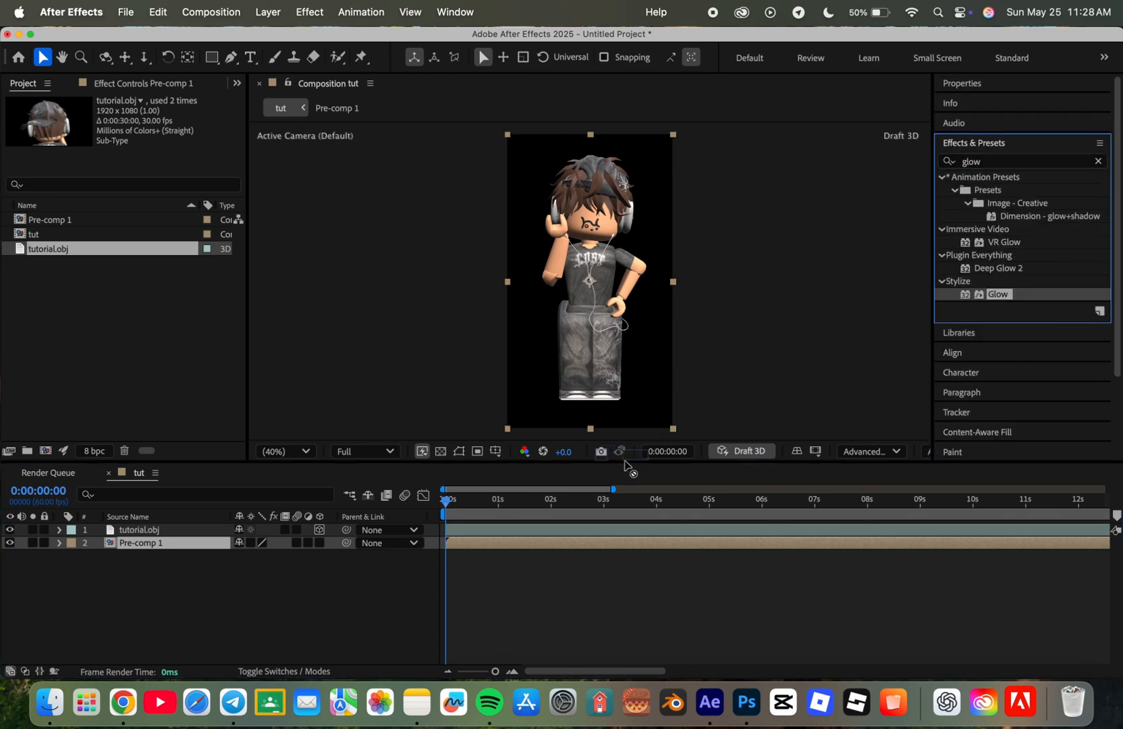
Apply Glow to Pre-comp 1 with a new Color B, then pre-compose the top layer as 'Pre-comp 2'.
double_click(998, 294)
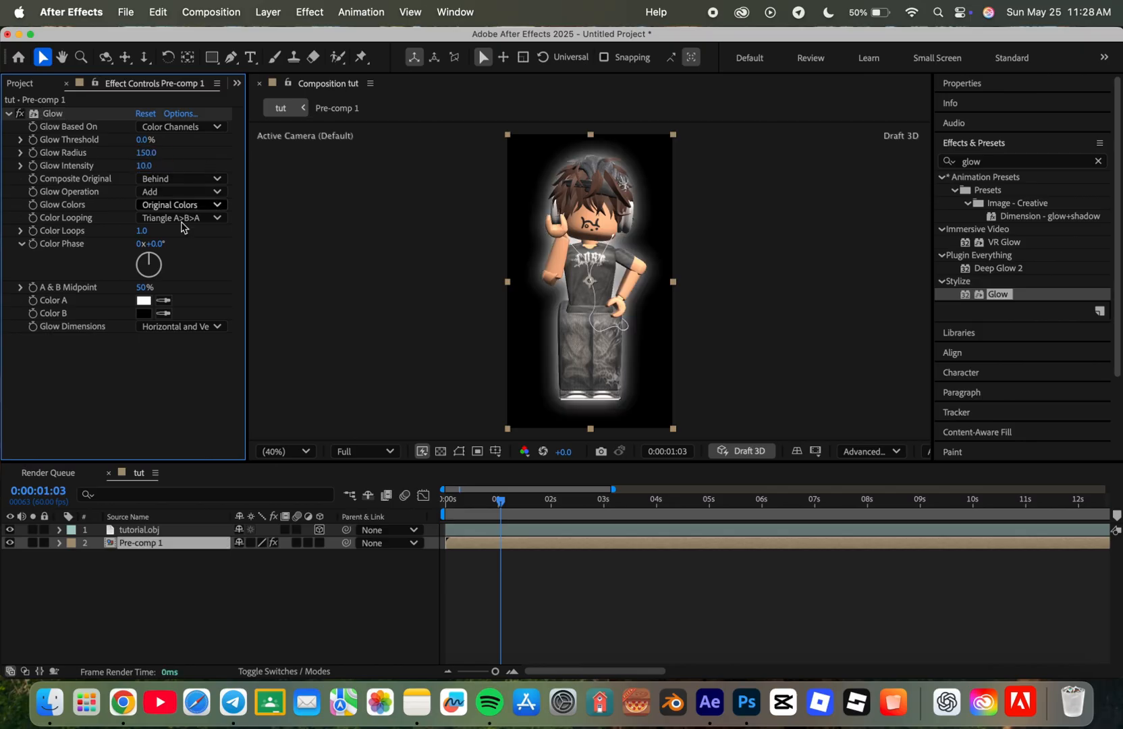
click(143, 313)
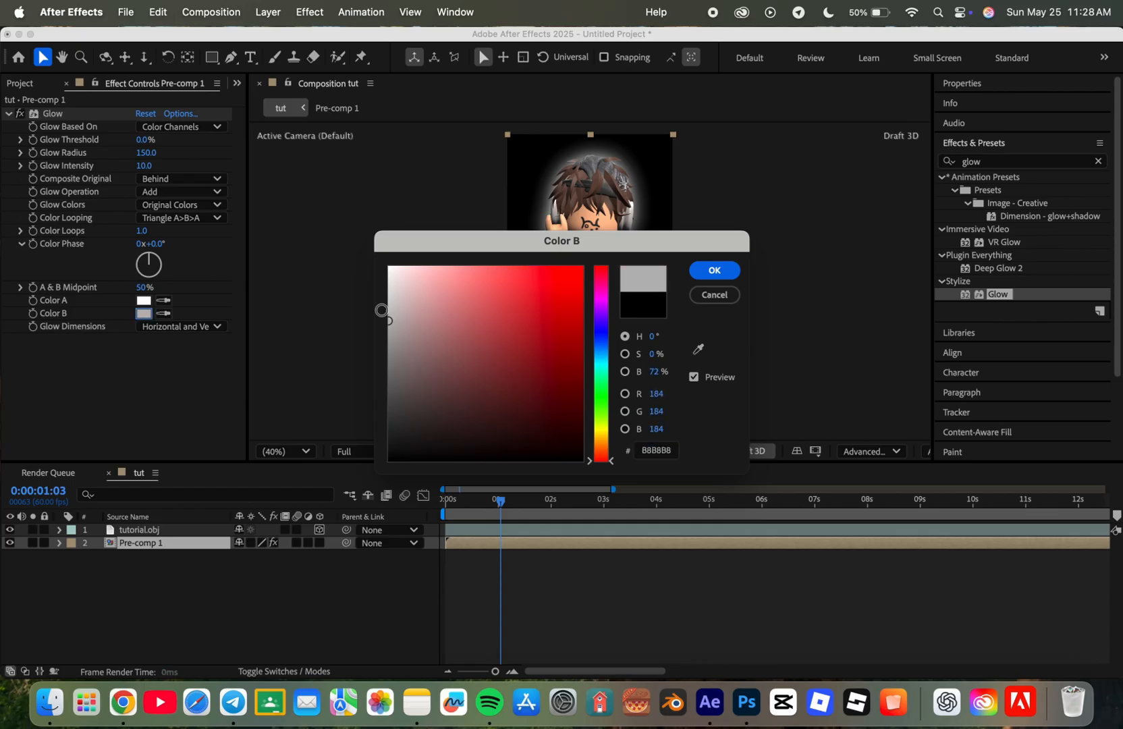
click(714, 270)
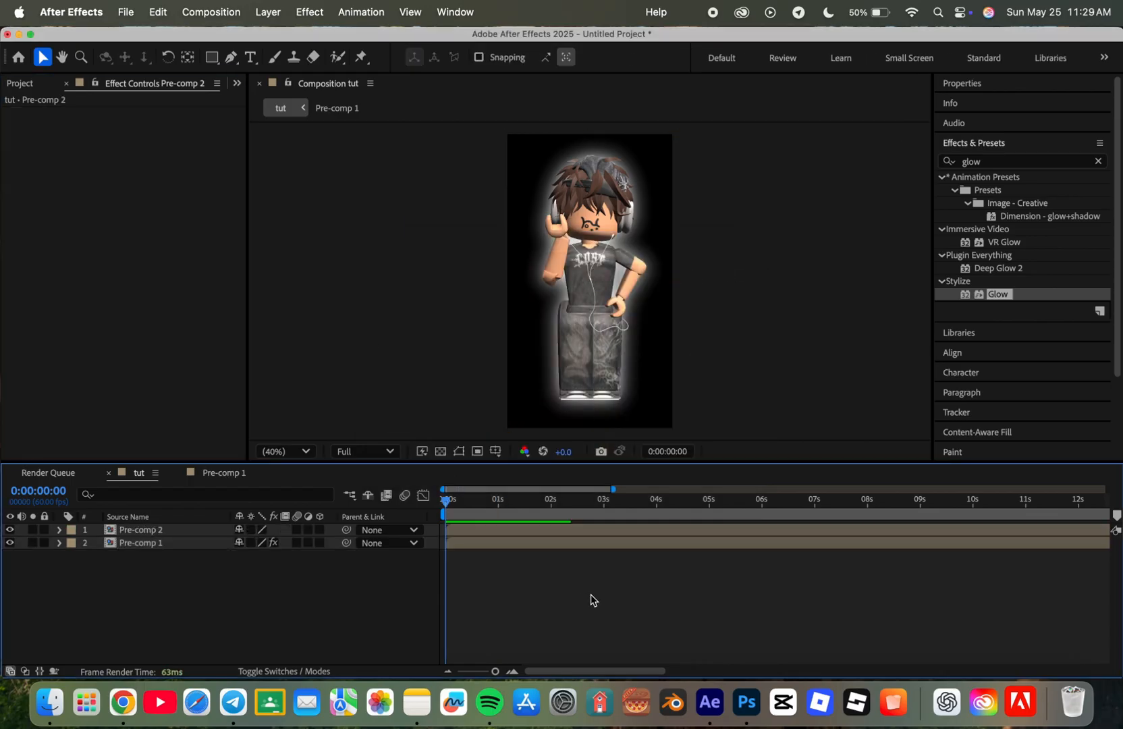
click(527, 499)
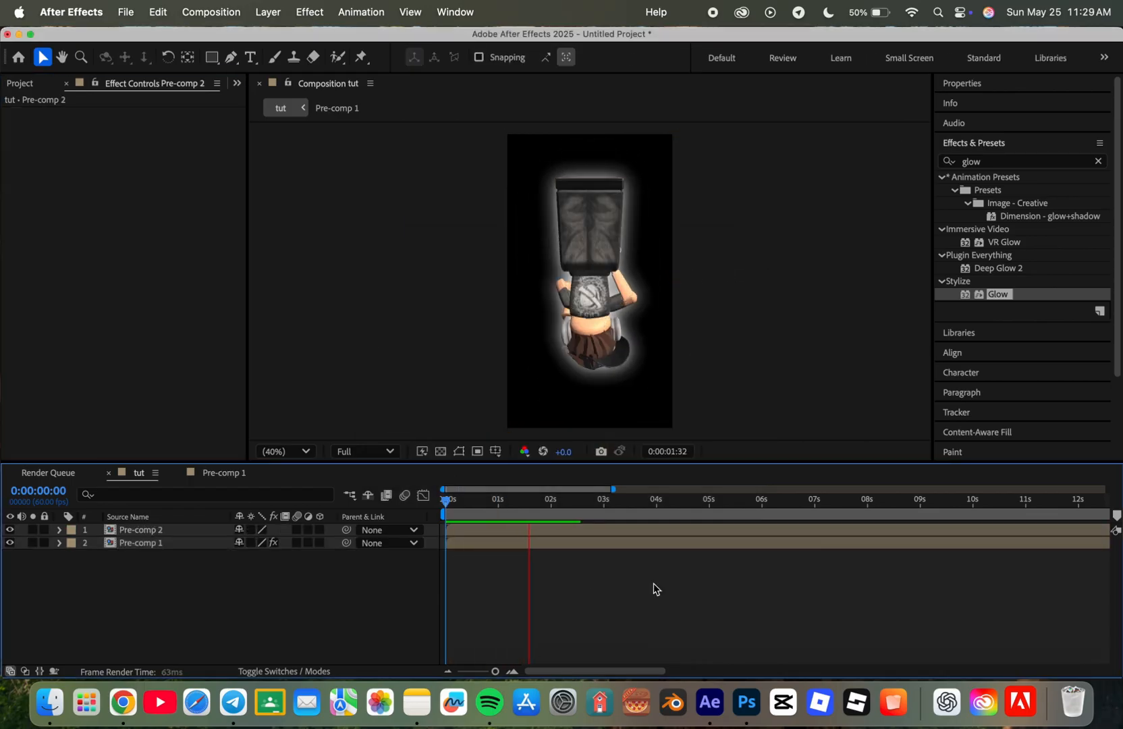